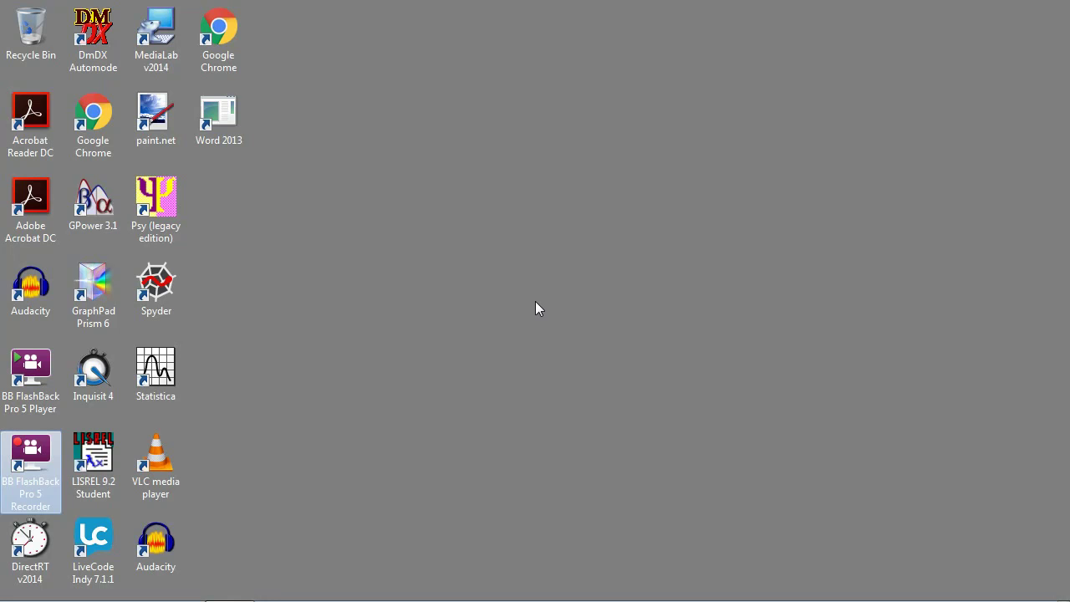
pyautogui.moveTo(526, 323)
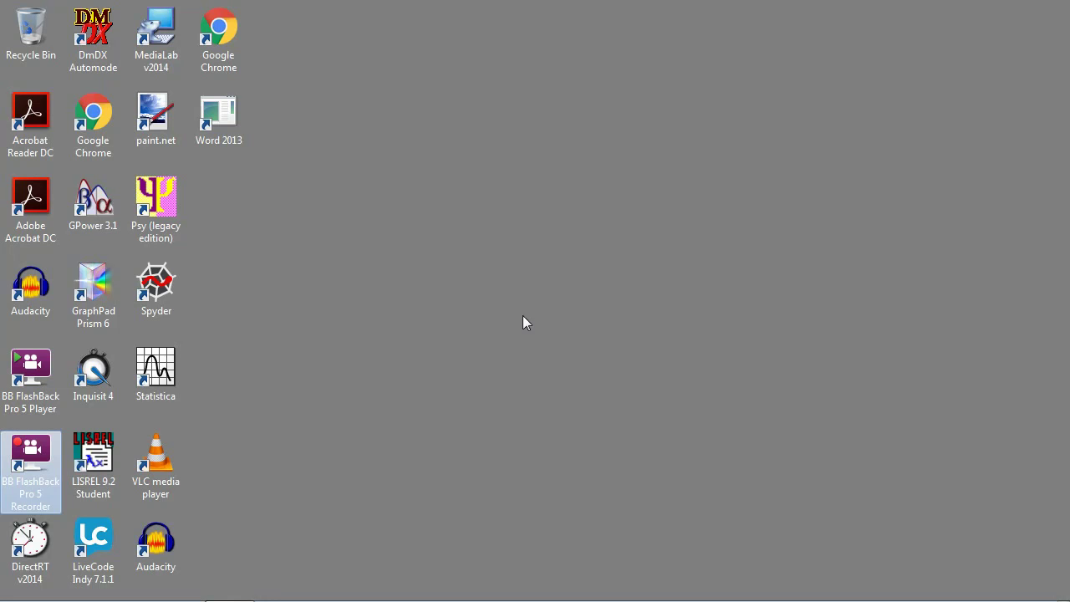
# Launch Spyder from its desktop icon to get an empty temp.py editor and IPython console
pyautogui.click(156, 284)
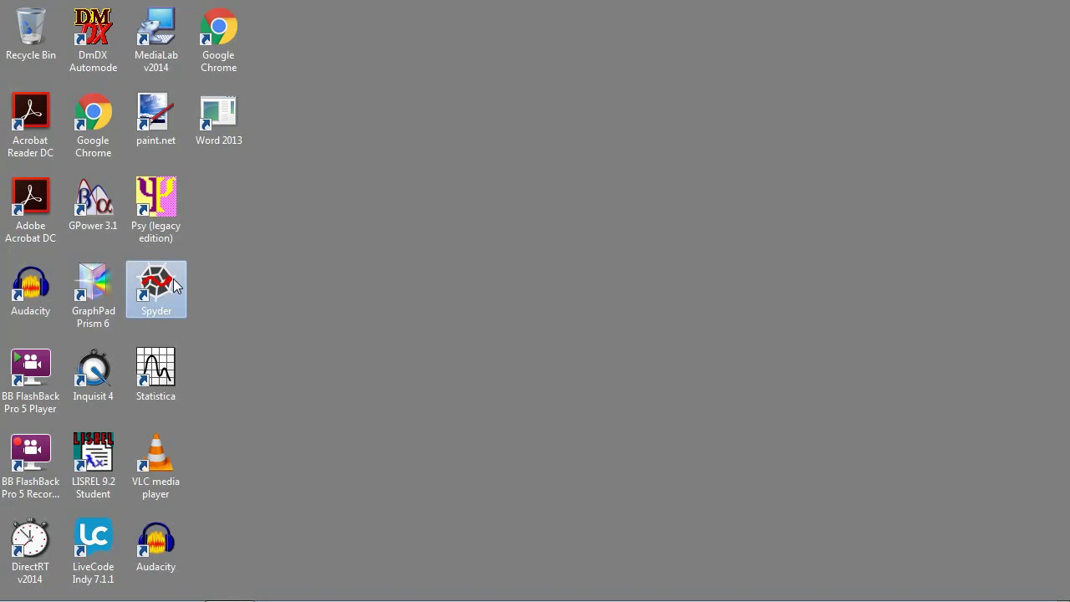
pyautogui.doubleClick(156, 284)
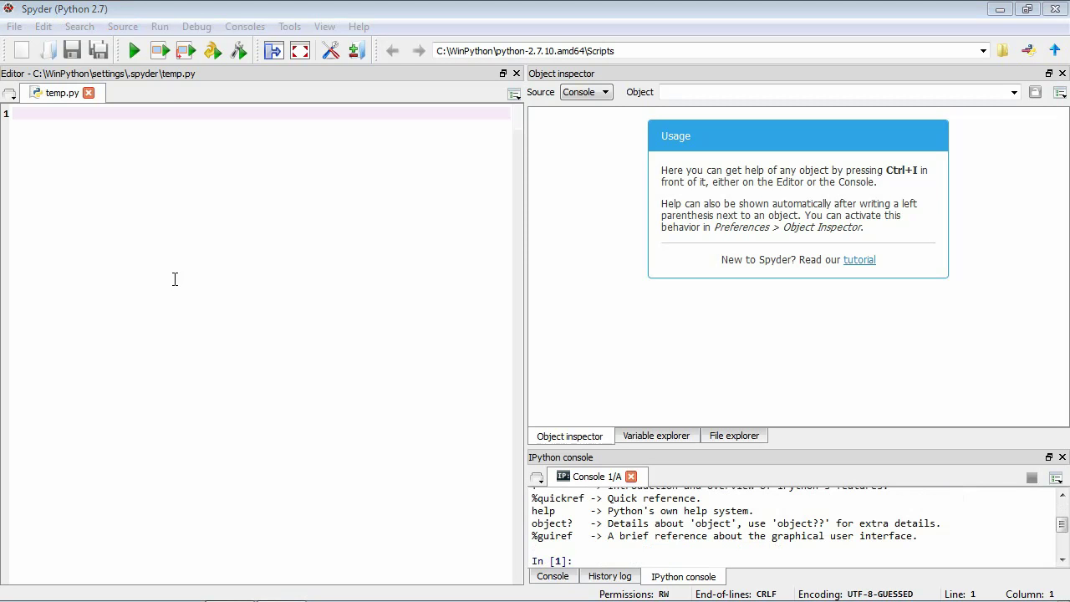
pyautogui.moveTo(240, 263)
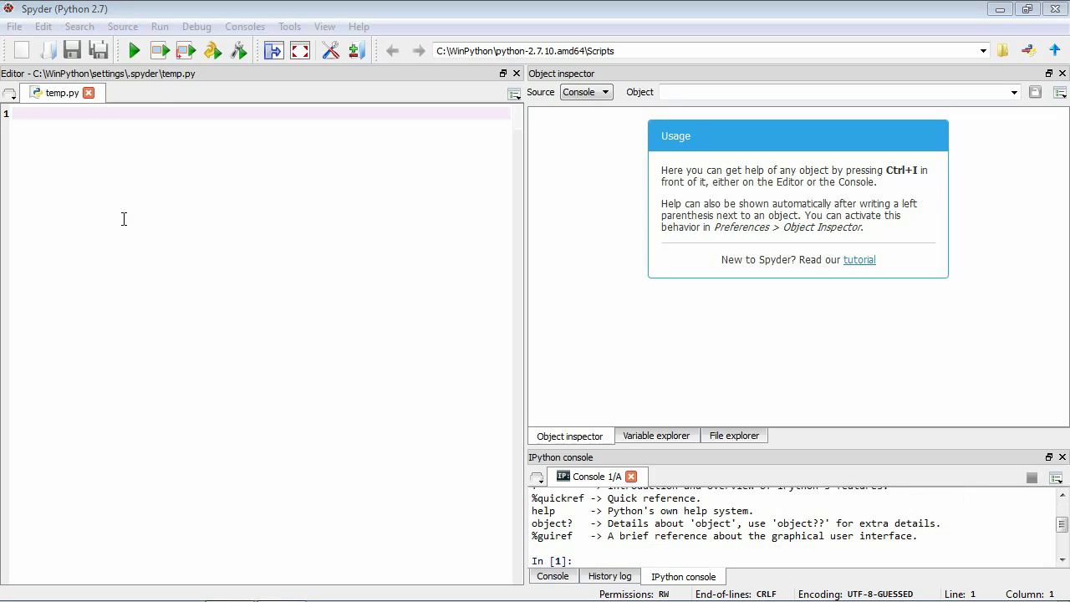
# In the Save As dialog, create a python_screencasts folder on the Z: drive and open it
pyautogui.click(15, 26)
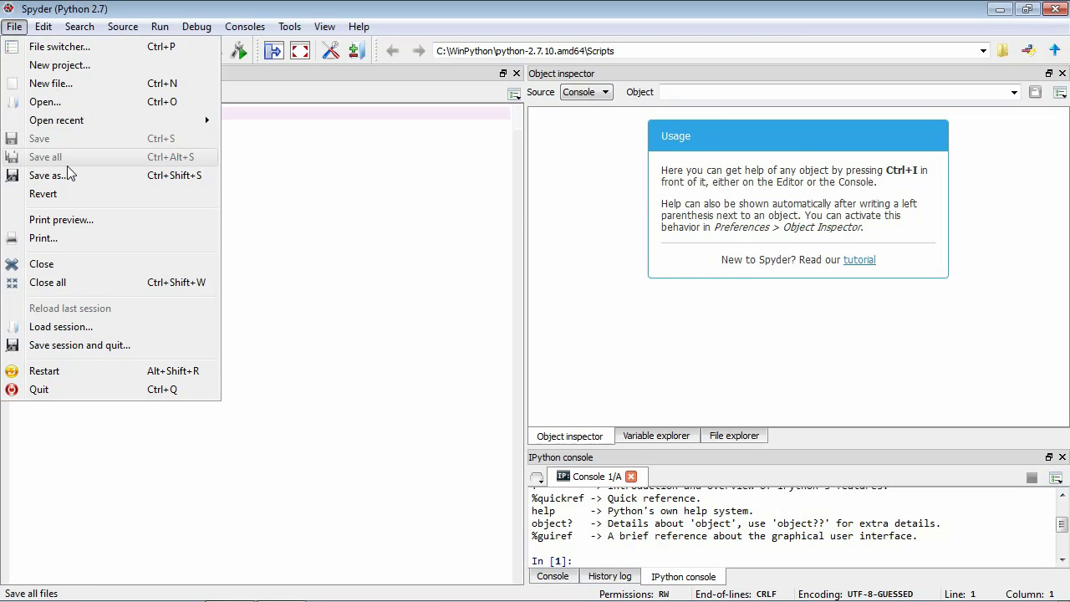
pyautogui.click(46, 175)
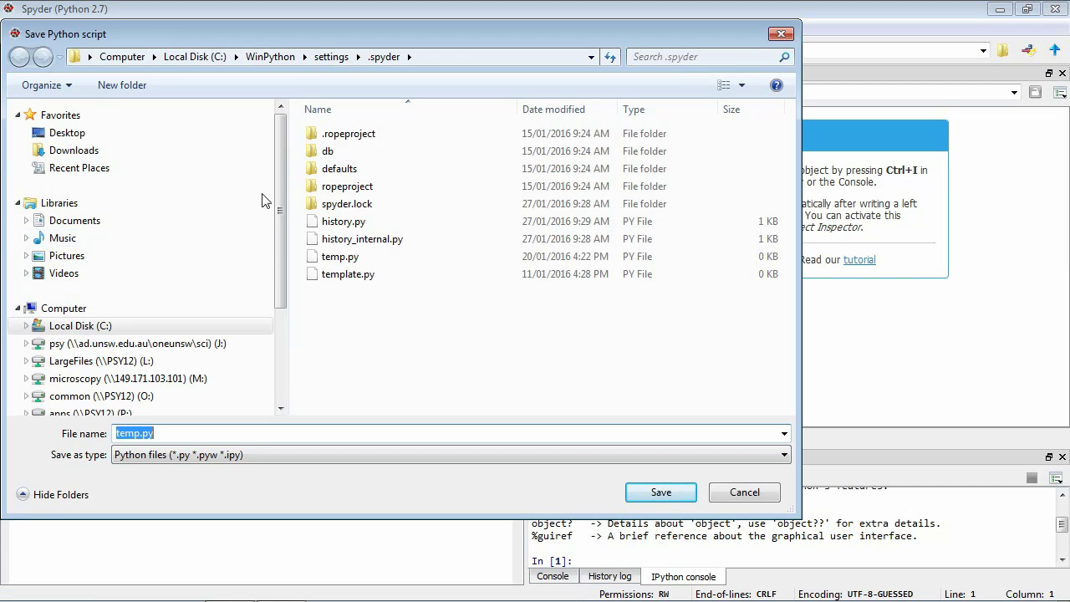
pyautogui.scroll(-3)
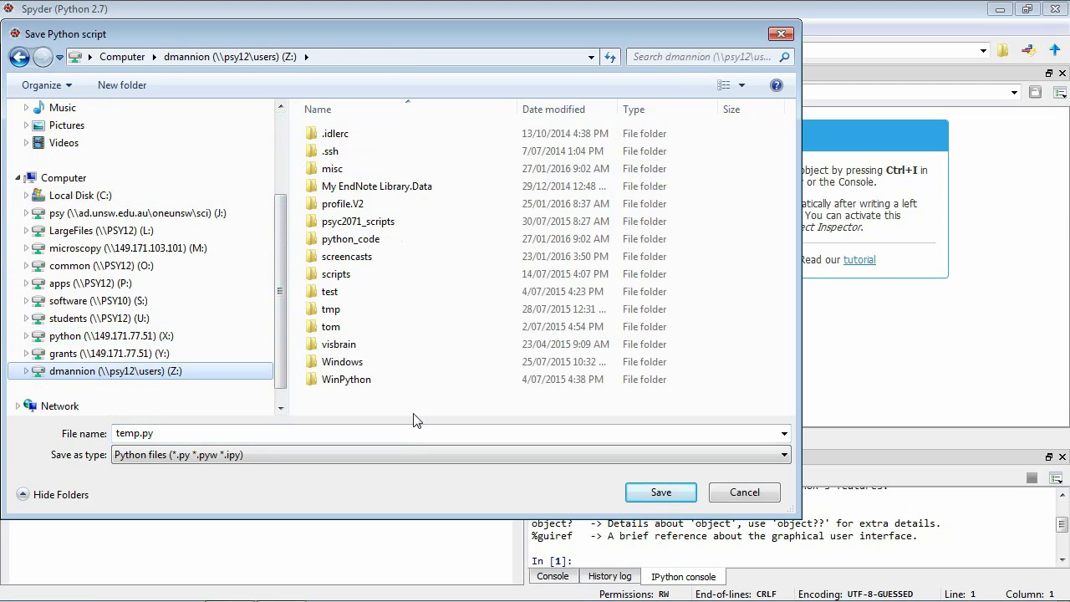
pyautogui.rightClick(381, 404)
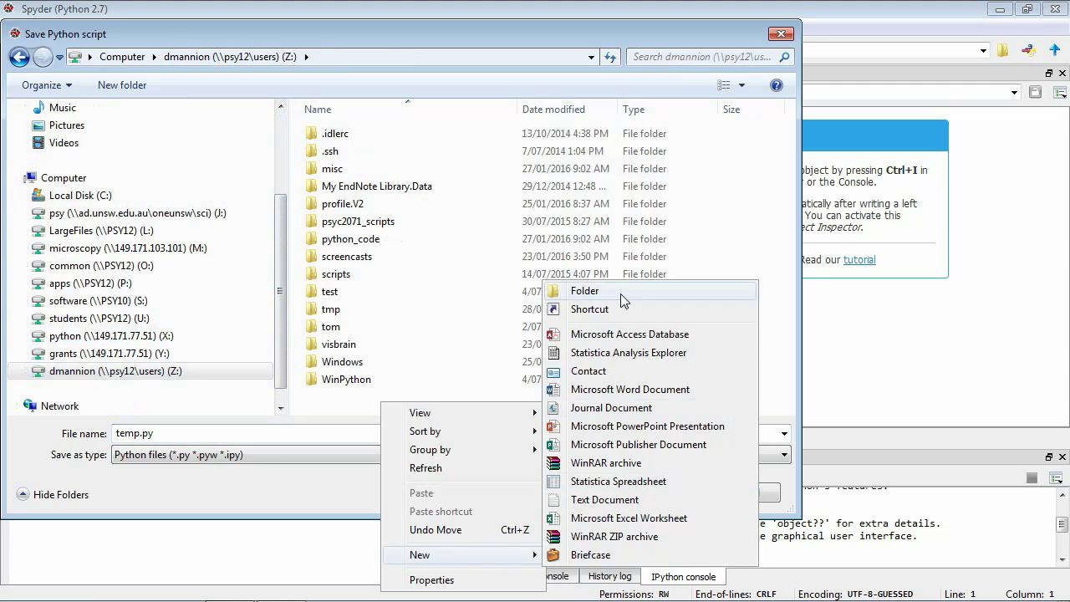
pyautogui.click(586, 290)
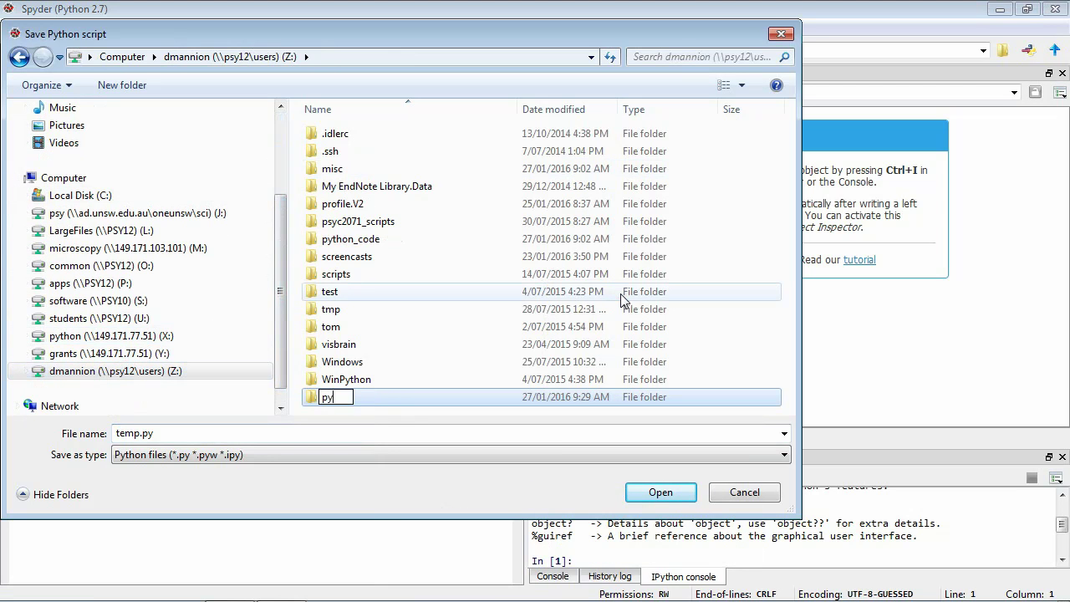
pyautogui.write('python_screencasts')
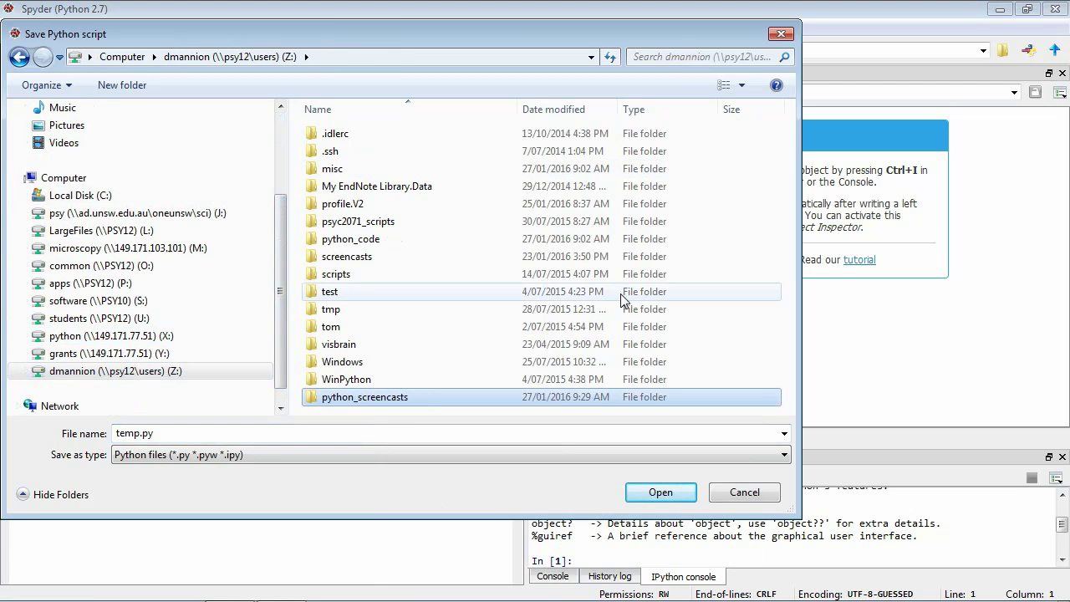
pyautogui.doubleClick(365, 396)
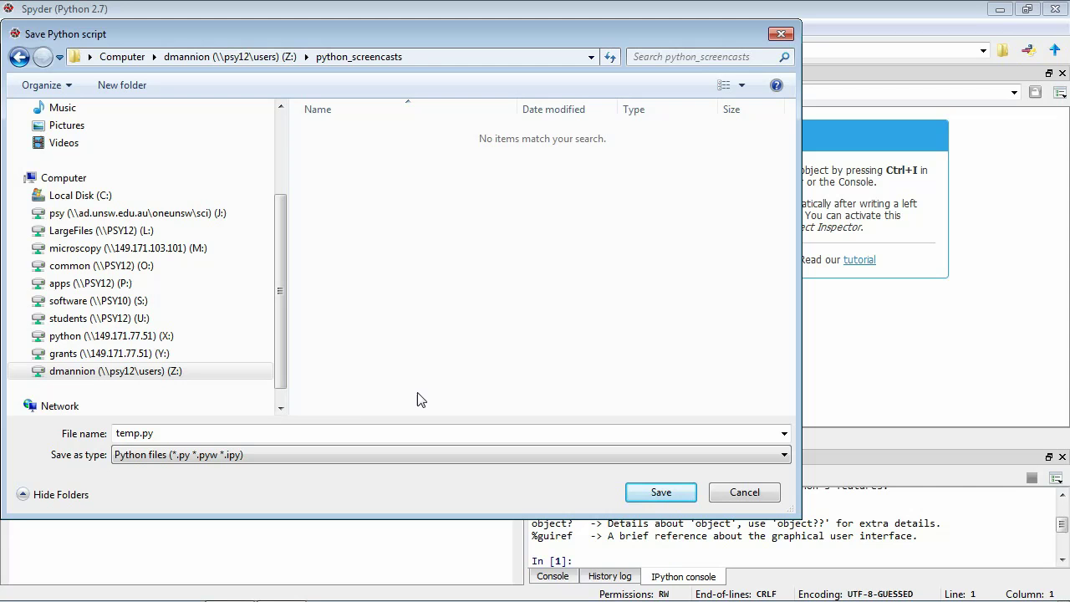
pyautogui.moveTo(368, 429)
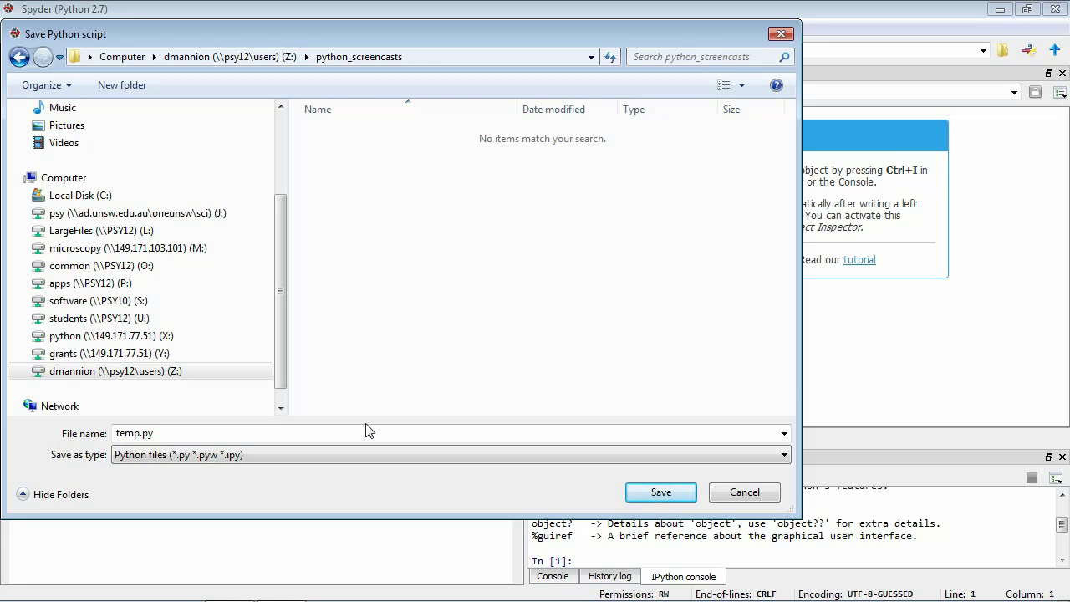
# Save the script as screencast_getting_started.py in Z:\python_screencasts
pyautogui.doubleClick(126, 433)
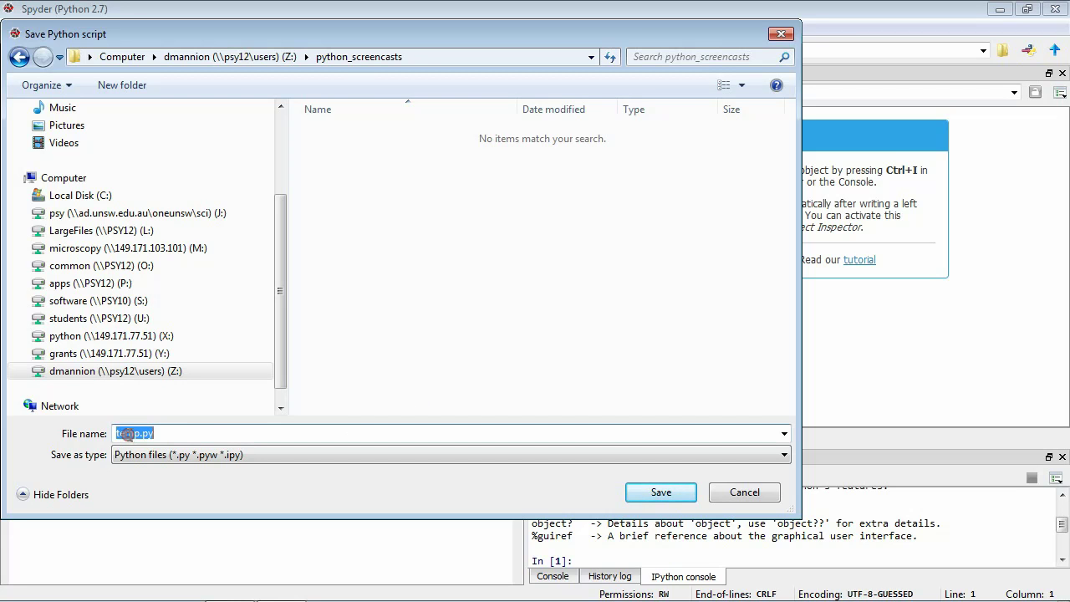
pyautogui.write('screencast_getting_started.')
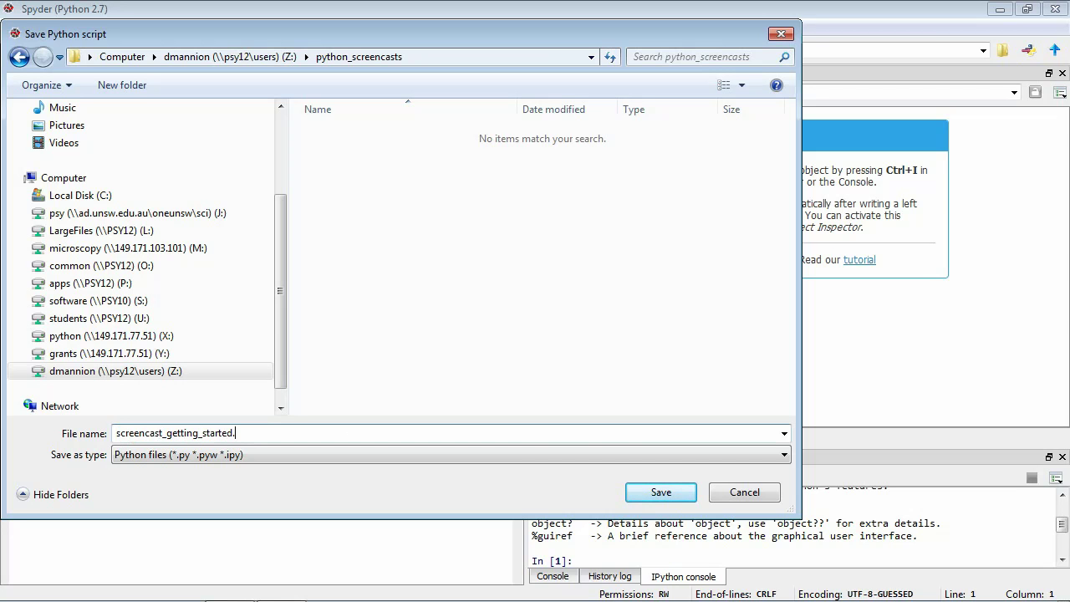
pyautogui.click(661, 492)
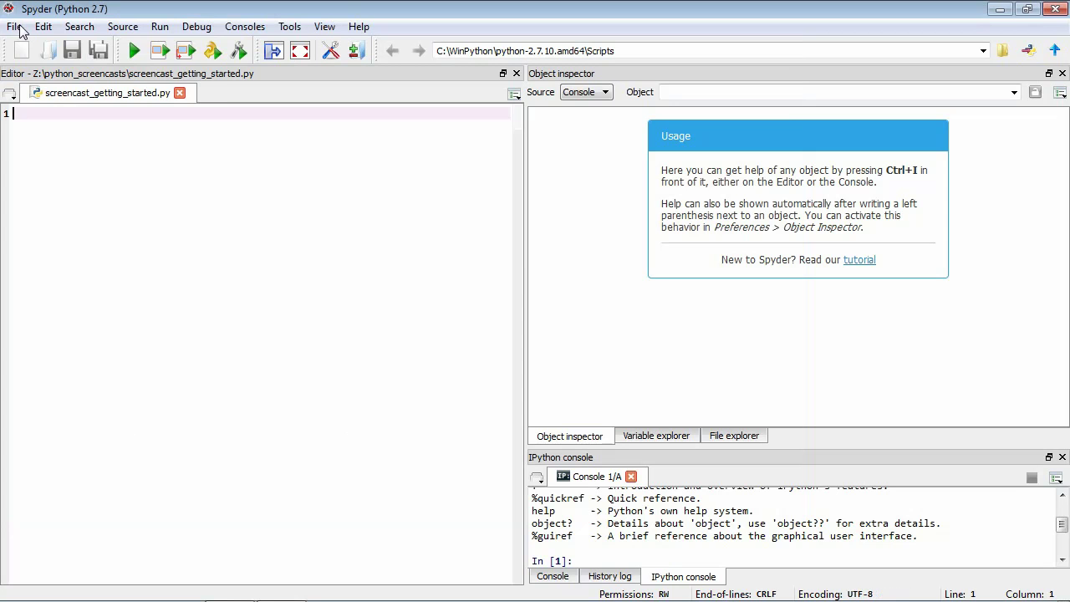
pyautogui.click(13, 26)
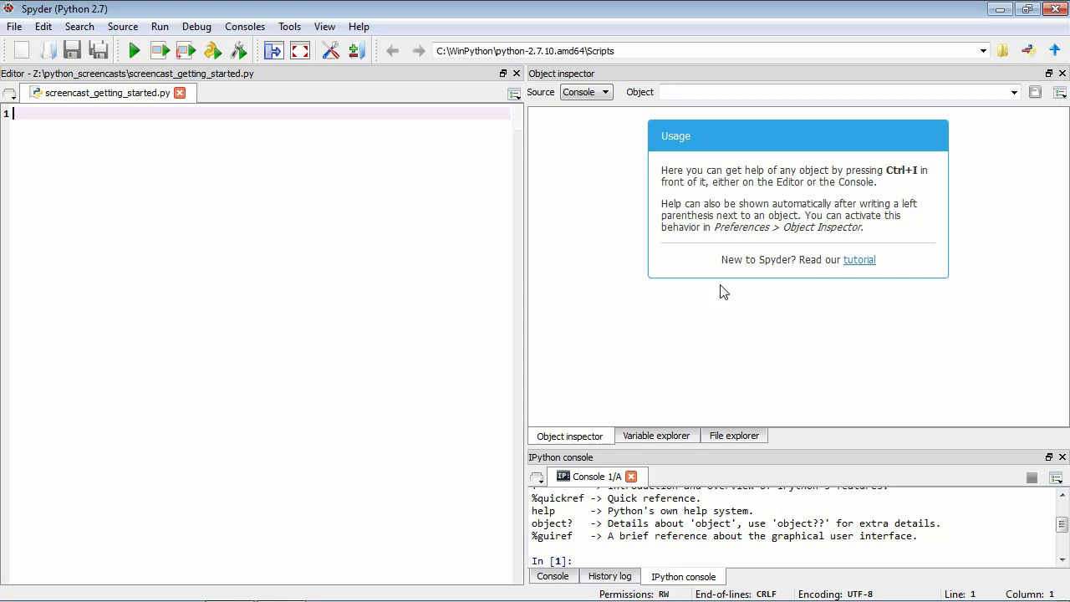
pyautogui.moveTo(709, 272)
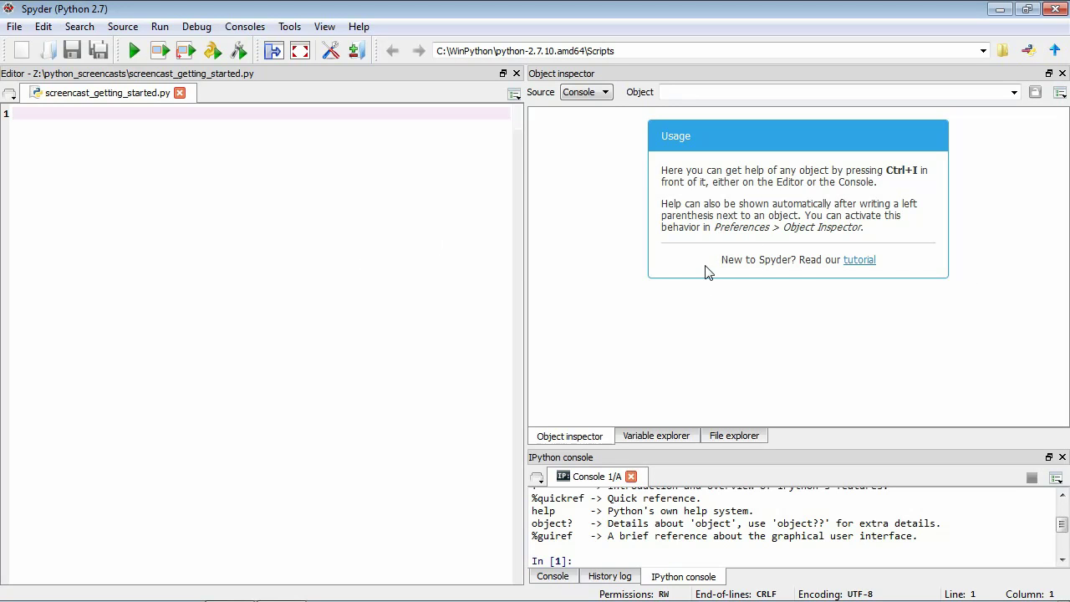
pyautogui.moveTo(736, 219)
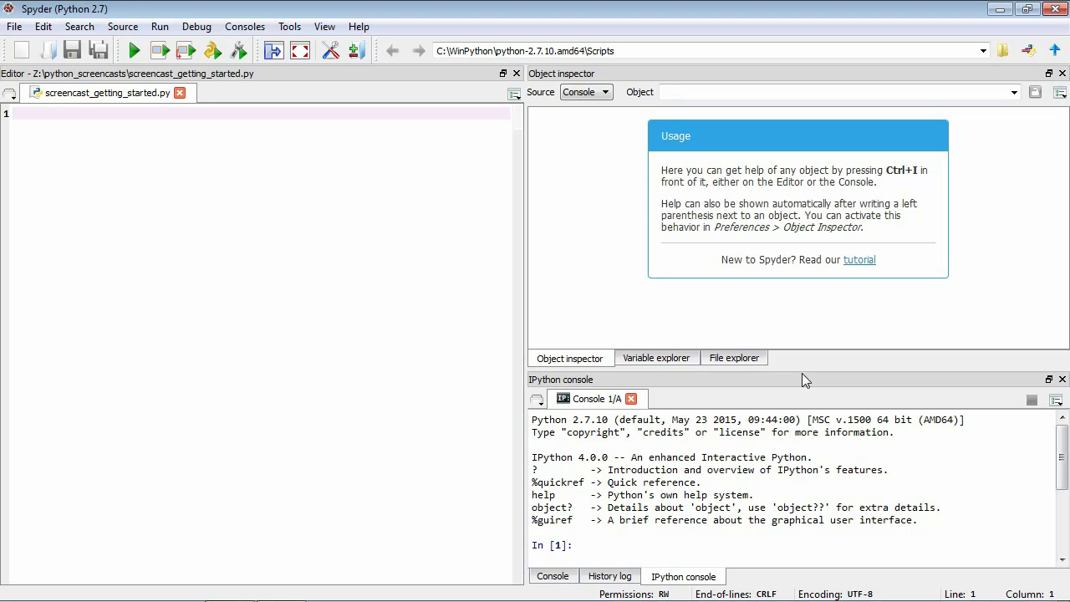
pyautogui.moveTo(801, 450)
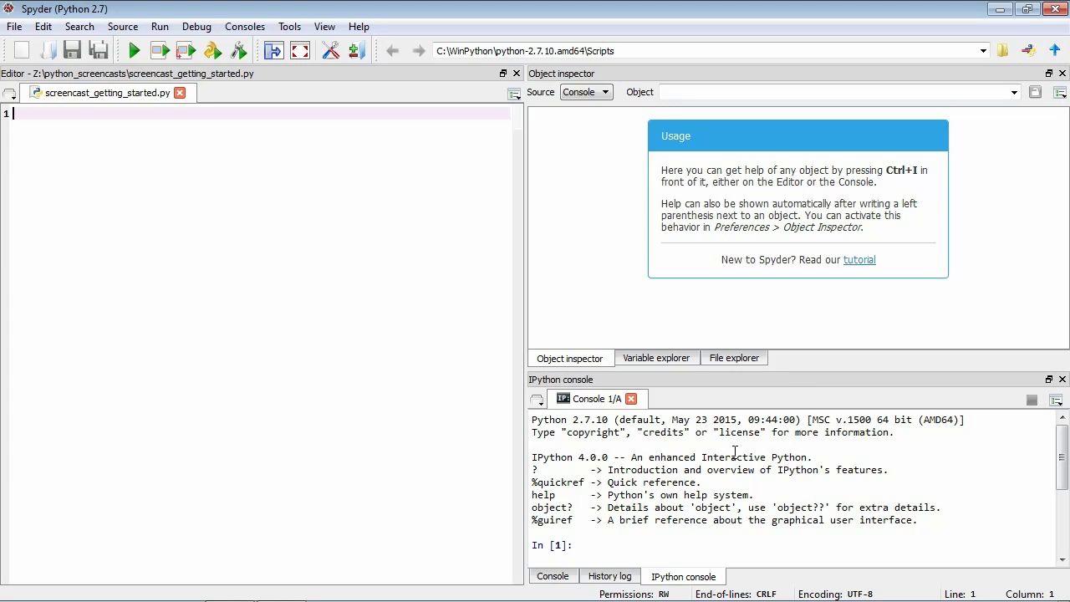
pyautogui.moveTo(732, 454)
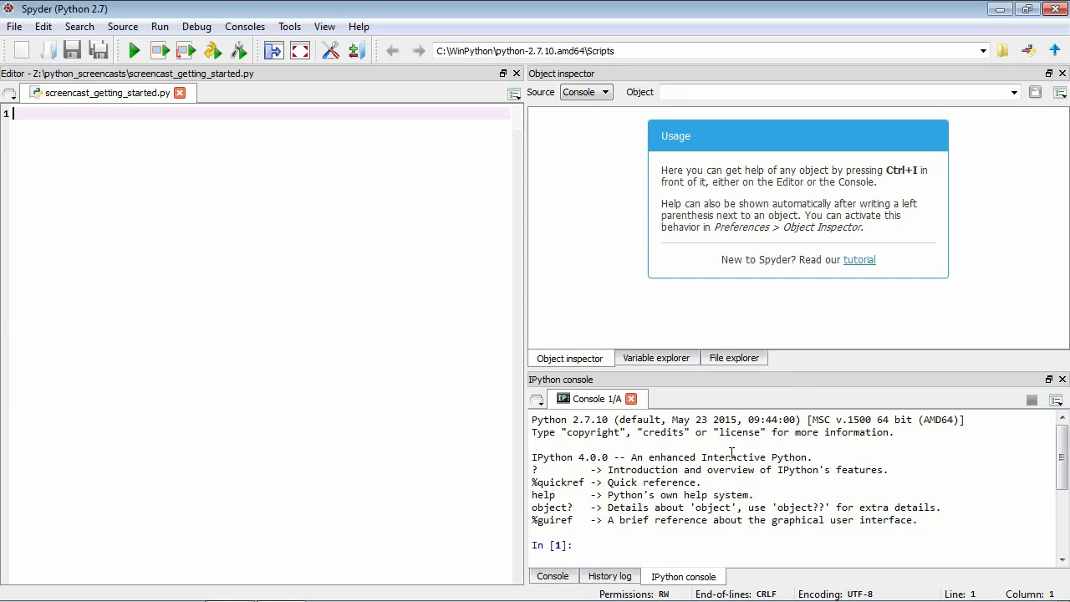
pyautogui.moveTo(745, 463)
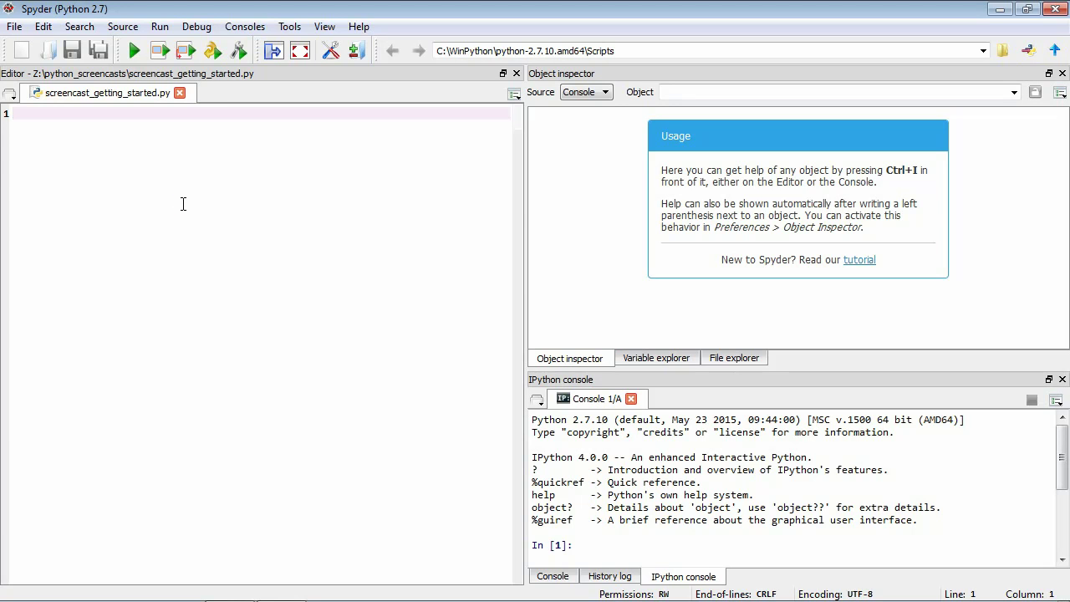
# Write the line print "Hello, world!" in the editor and save the script
pyautogui.write('print')
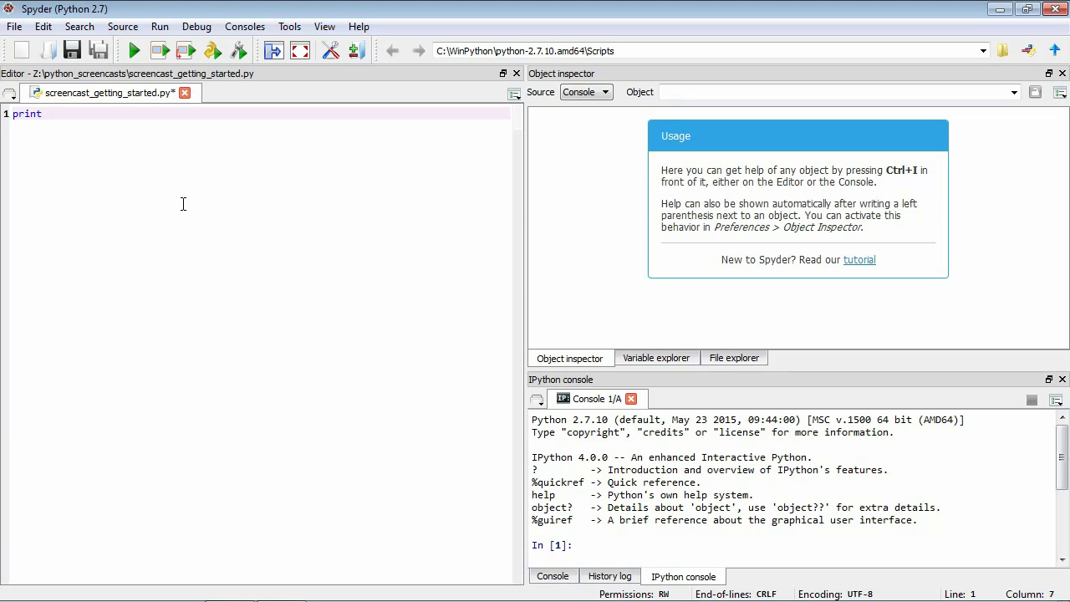
pyautogui.write('"')
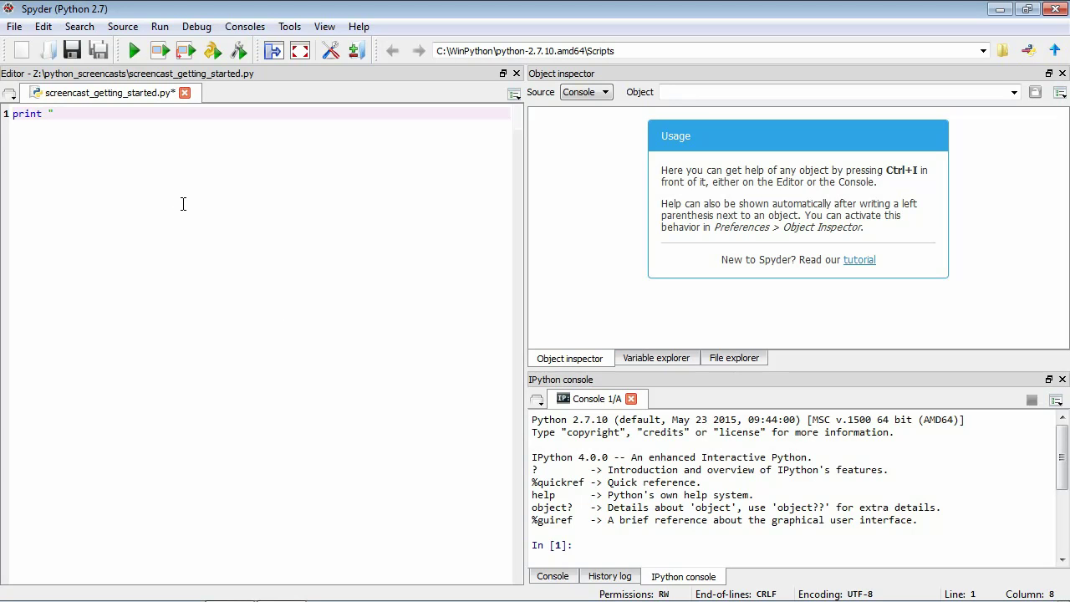
pyautogui.write('H')
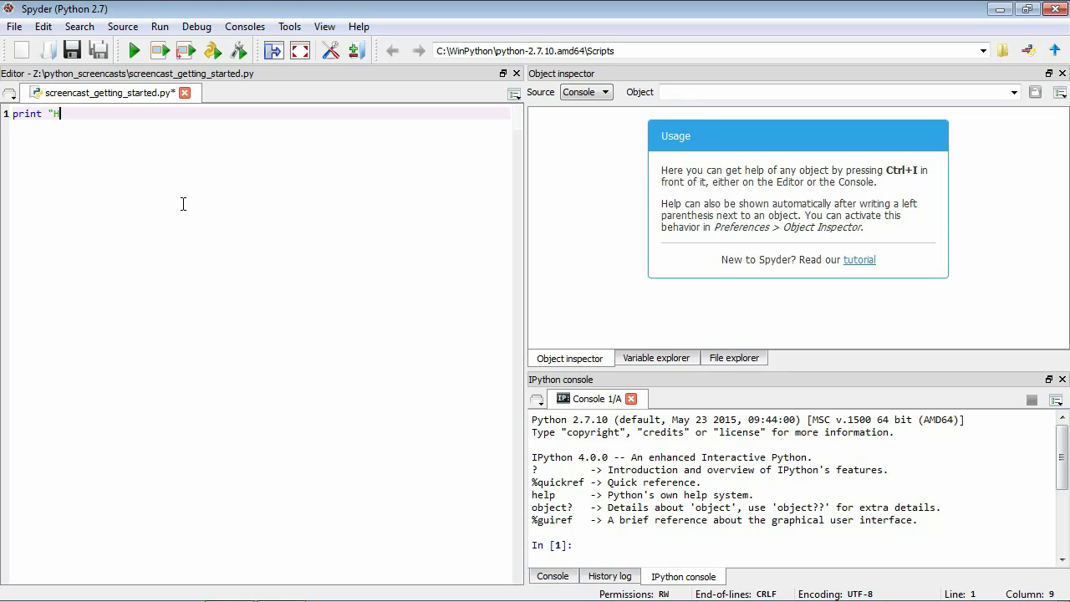
pyautogui.write('ello, world!')
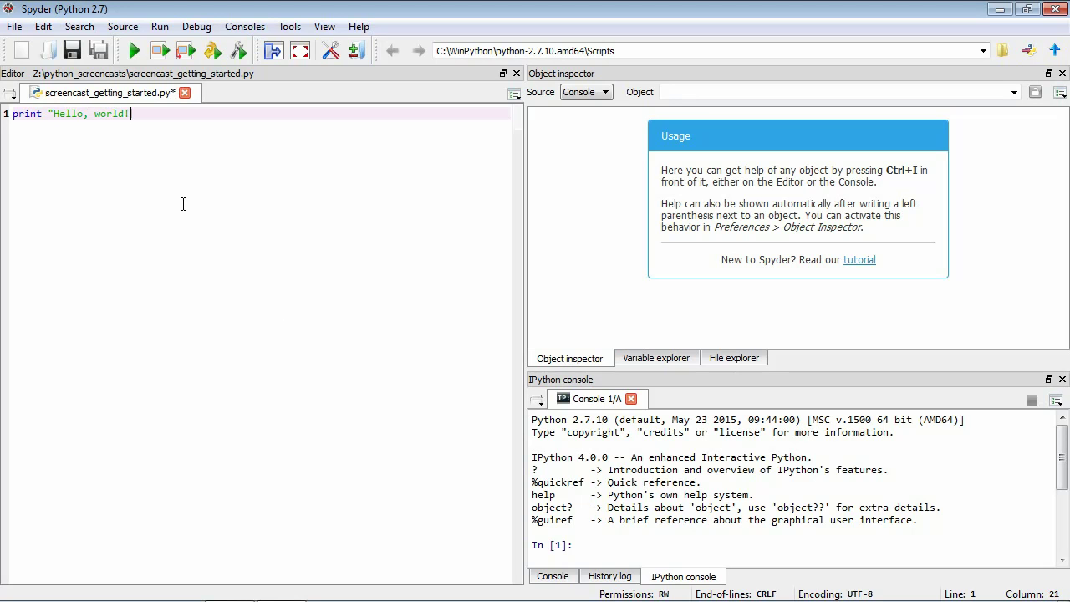
pyautogui.write('"')
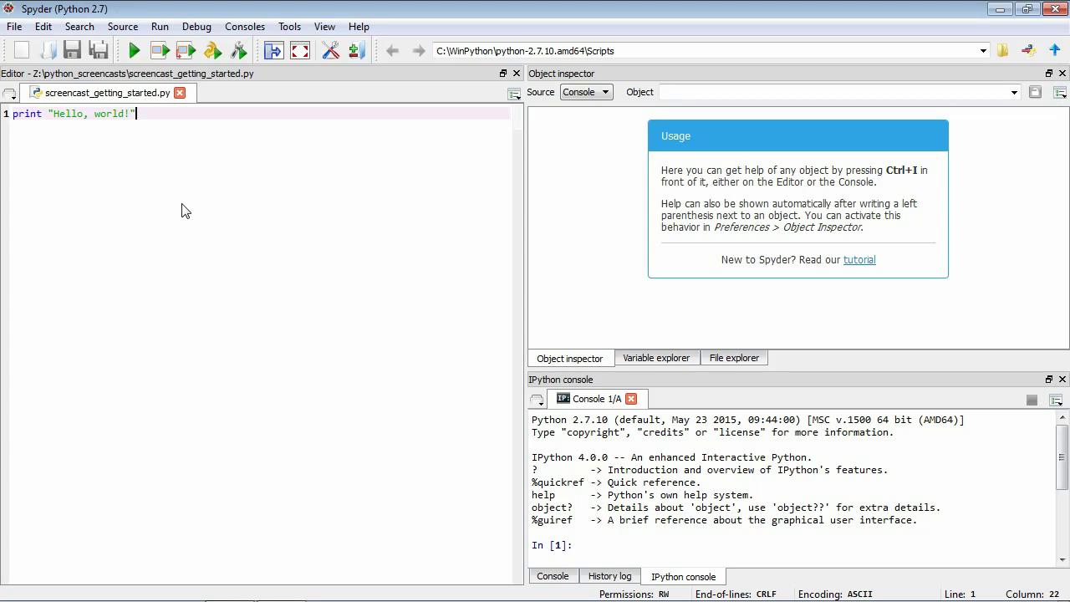
pyautogui.moveTo(126, 100)
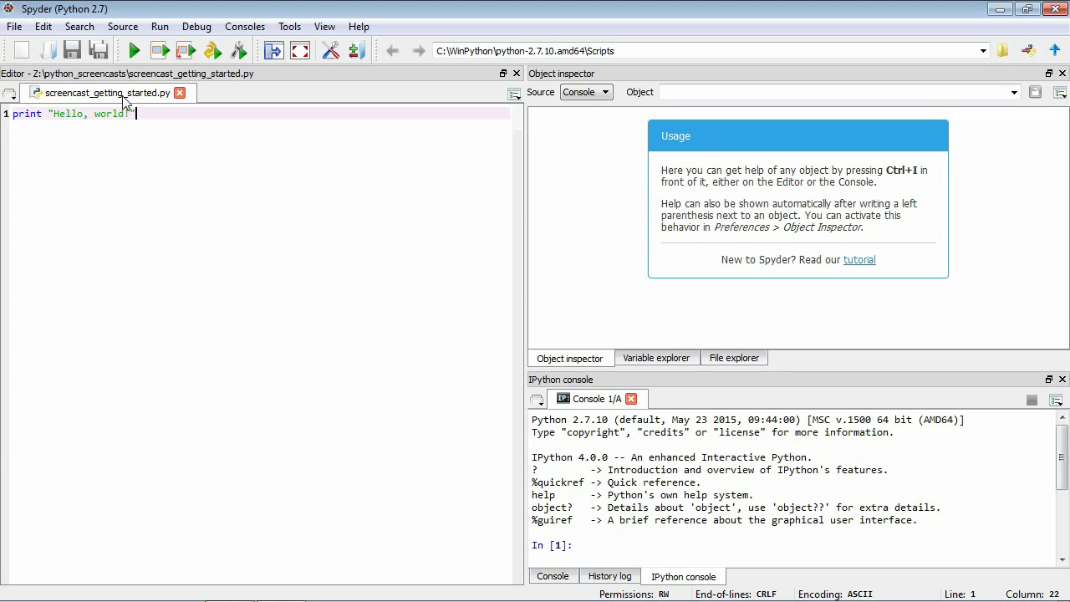
pyautogui.moveTo(140, 50)
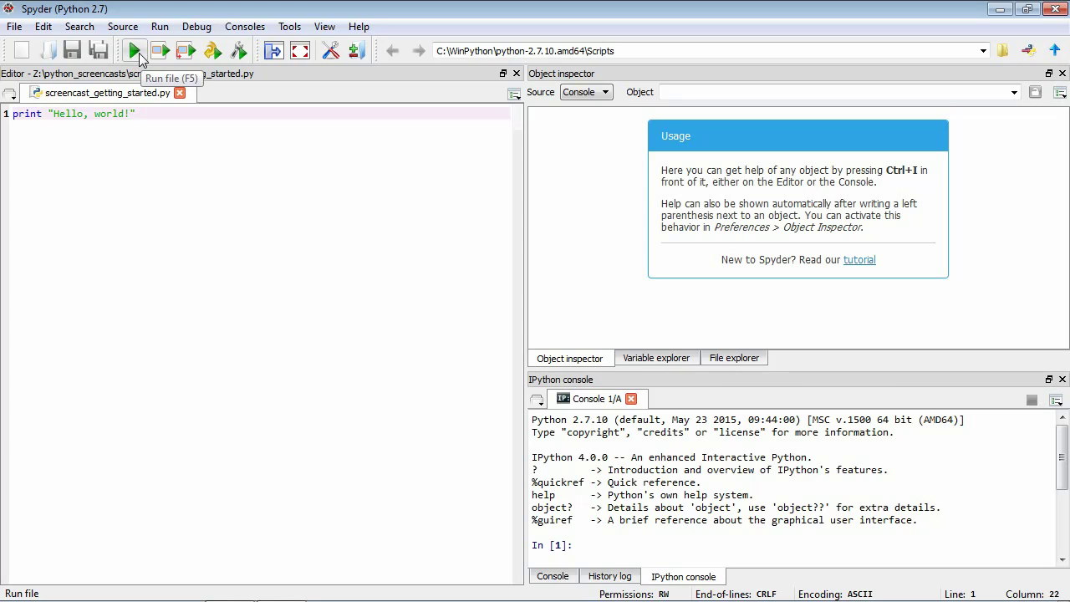
# Run screencast_getting_started.py so the console prints Hello, world!
pyautogui.click(133, 50)
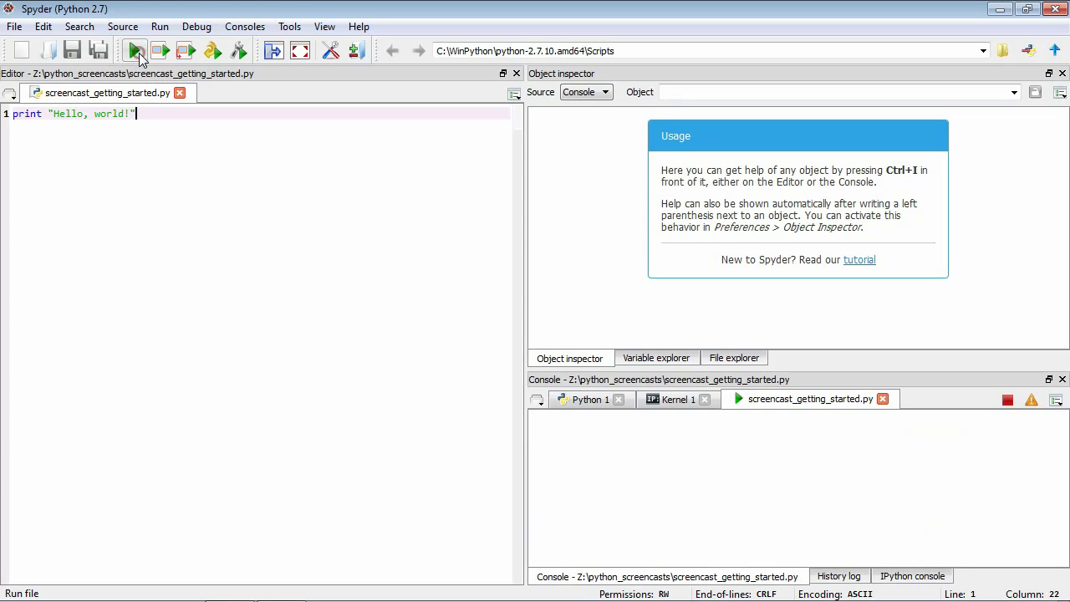
pyautogui.click(134, 52)
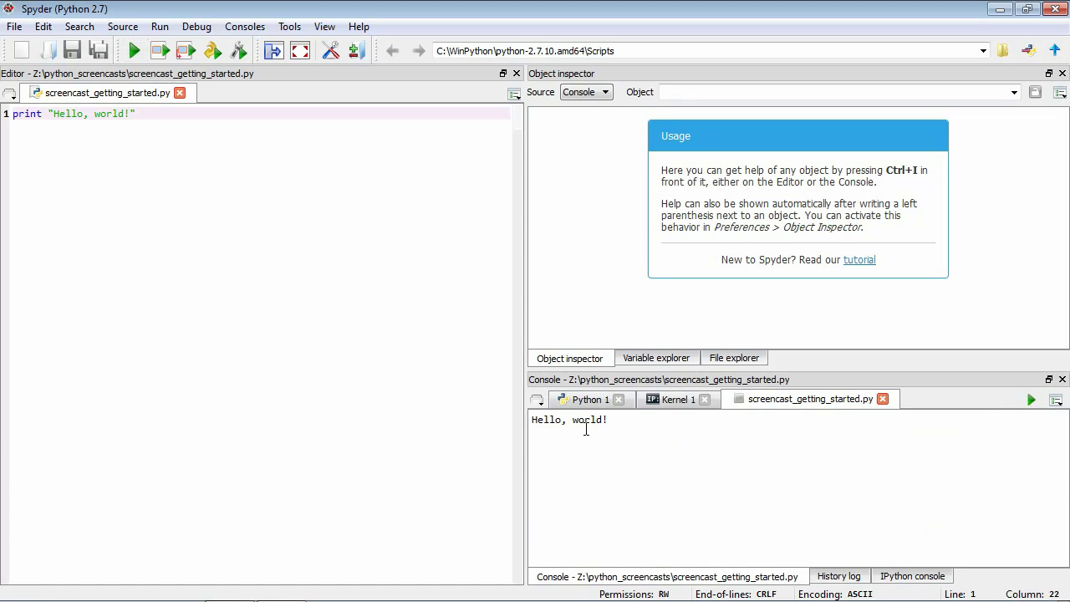
pyautogui.moveTo(620, 433)
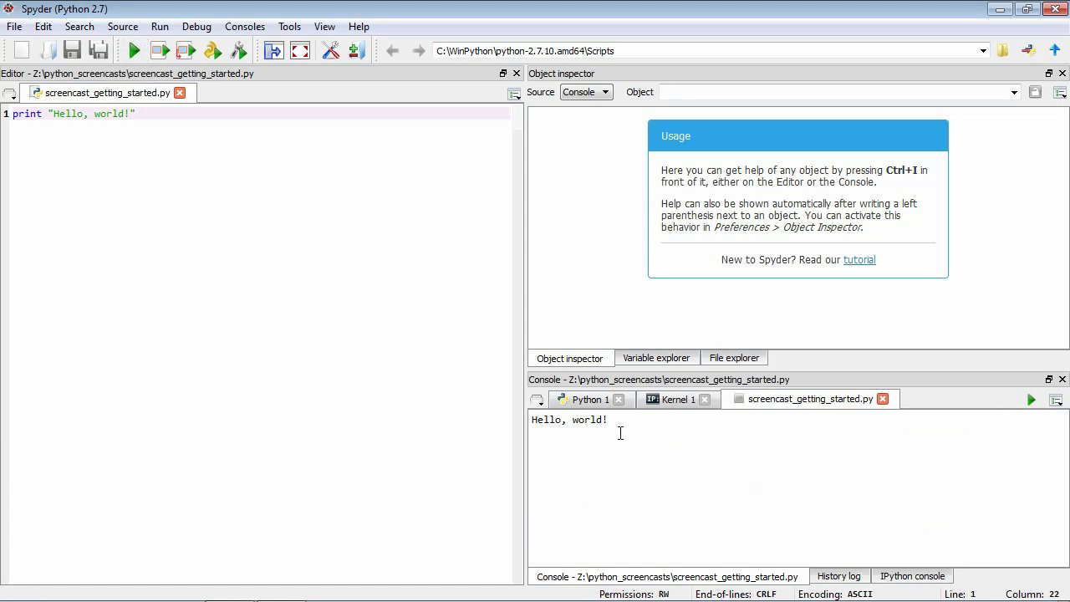